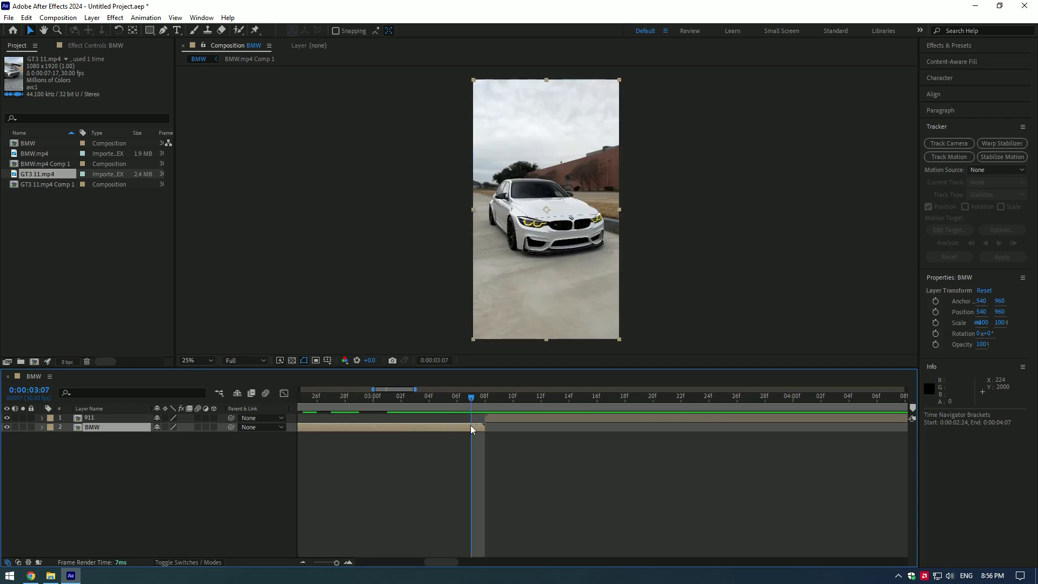
- Save the last BMW frame (3:07) as Photoshop file 1
click(58, 18)
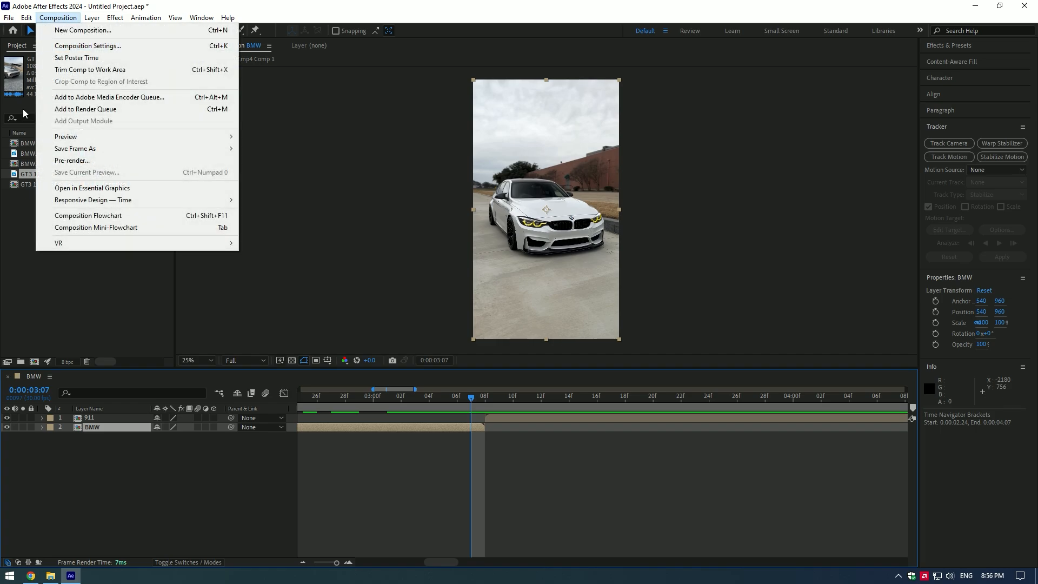
click(75, 148)
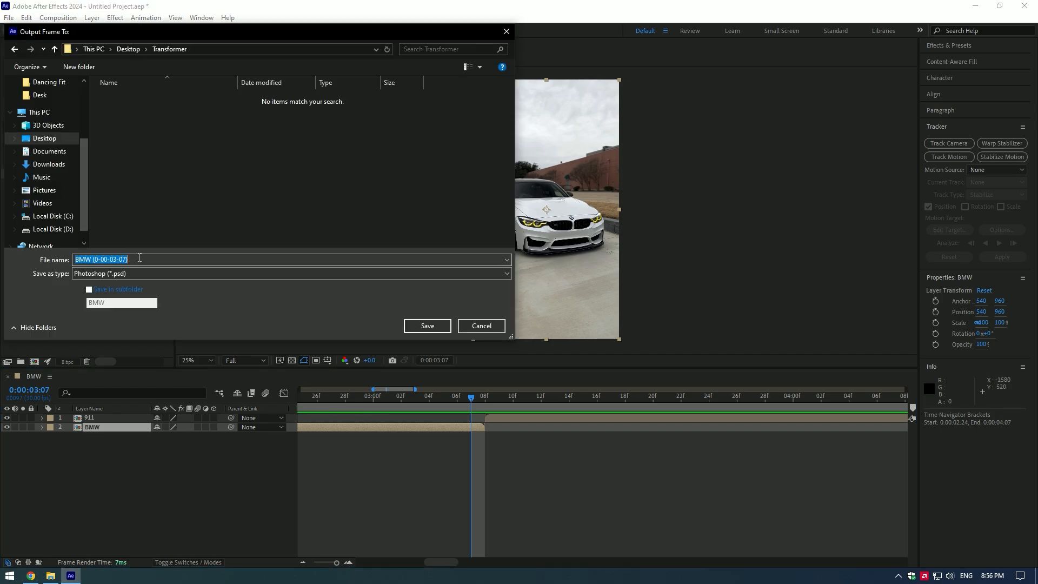
click(426, 325)
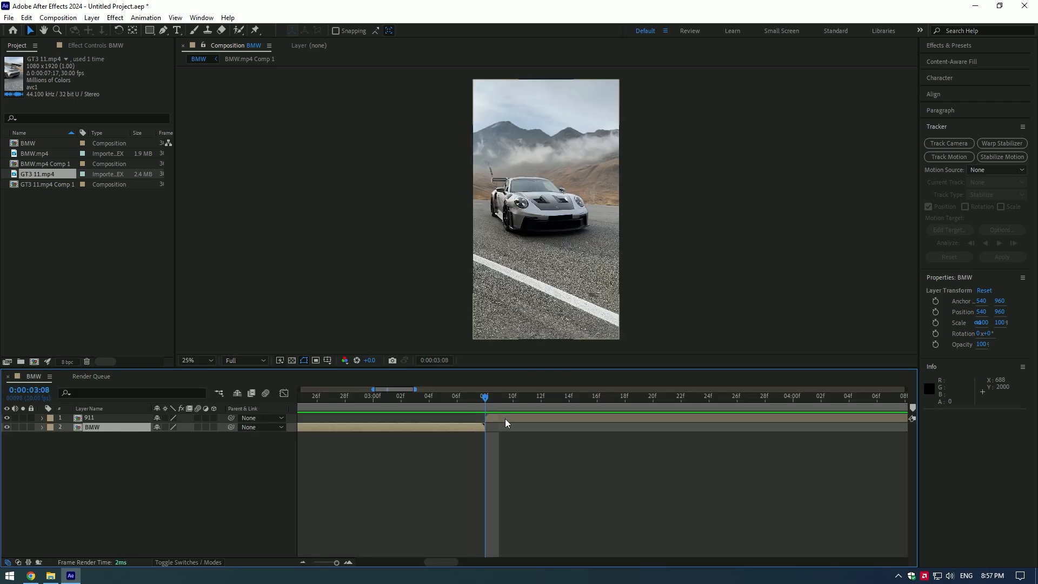
- Save the first Porsche frame (3:08) as file 2, then open 1.psd in Photoshop
click(58, 17)
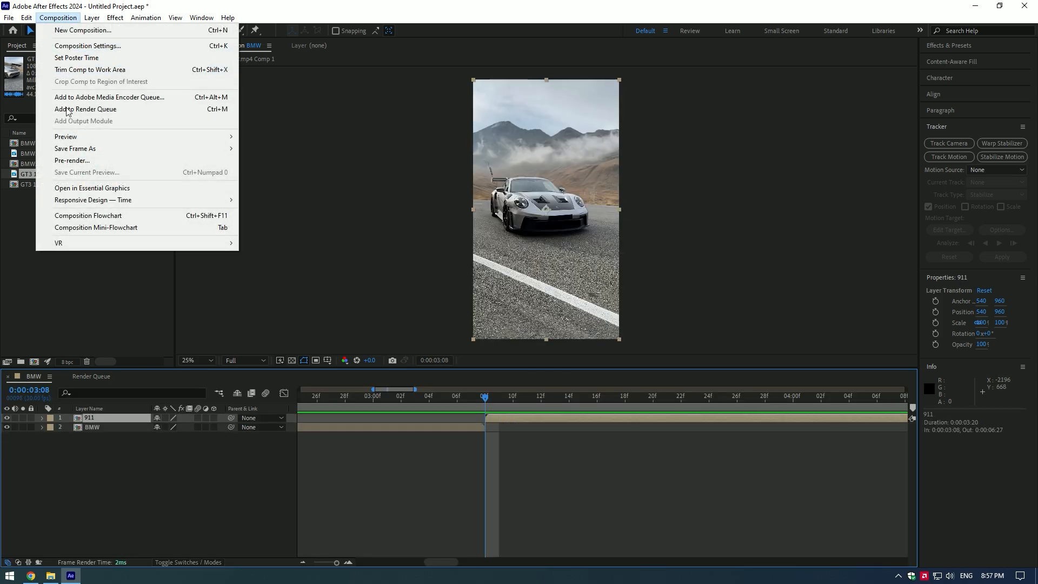
click(85, 109)
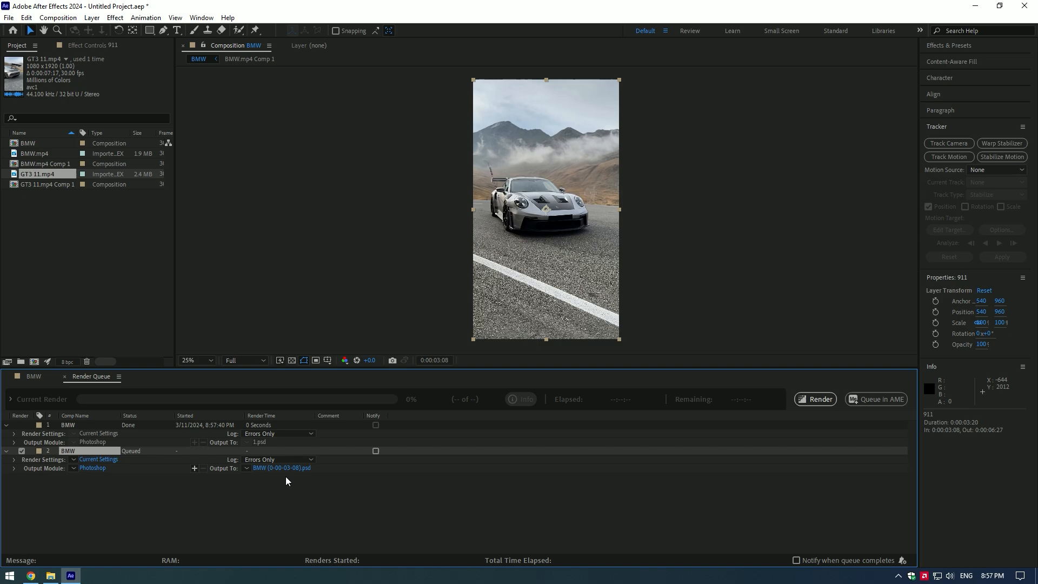
click(281, 468)
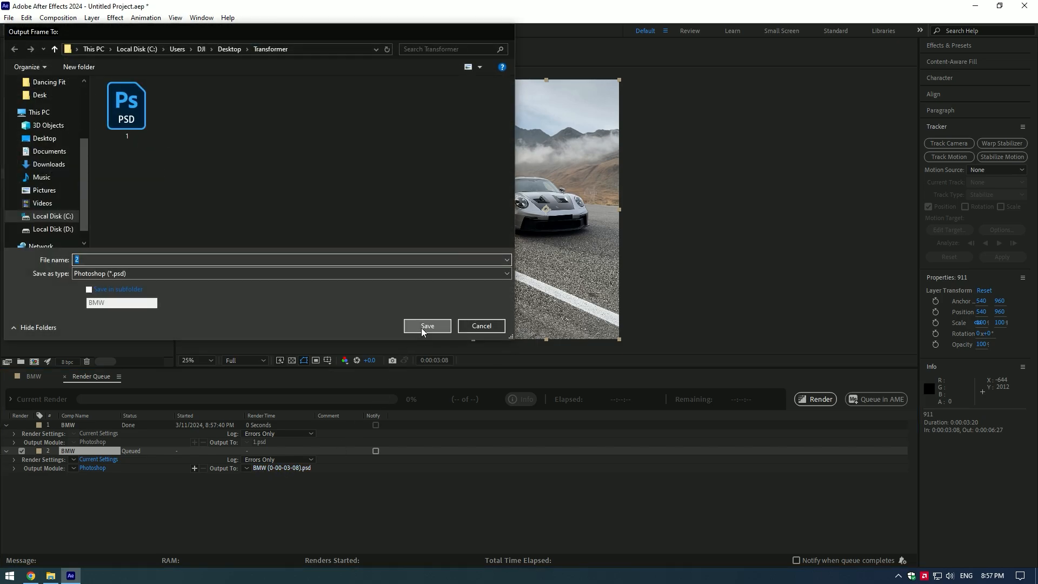
click(427, 325)
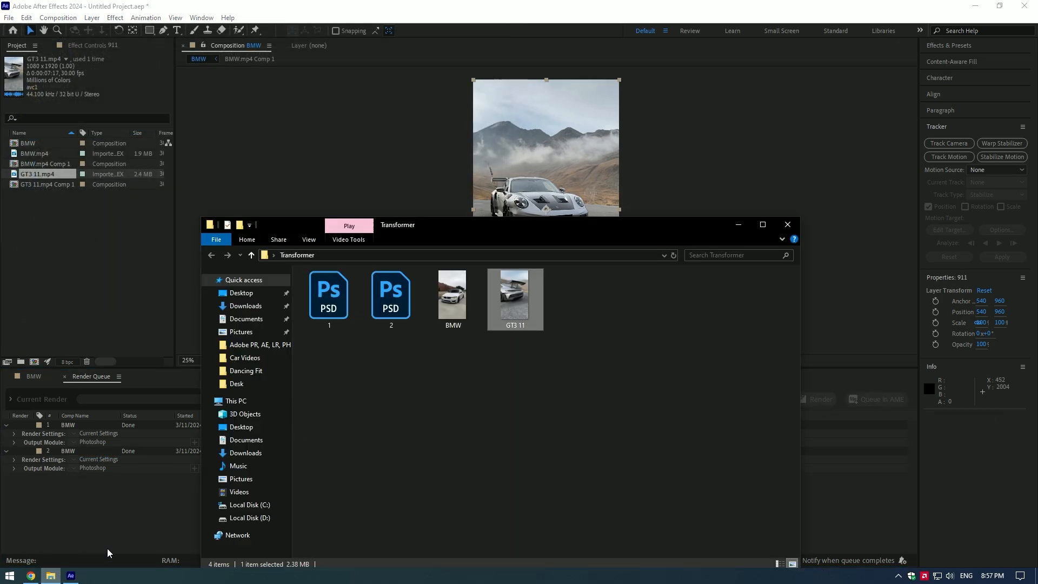
click(328, 293)
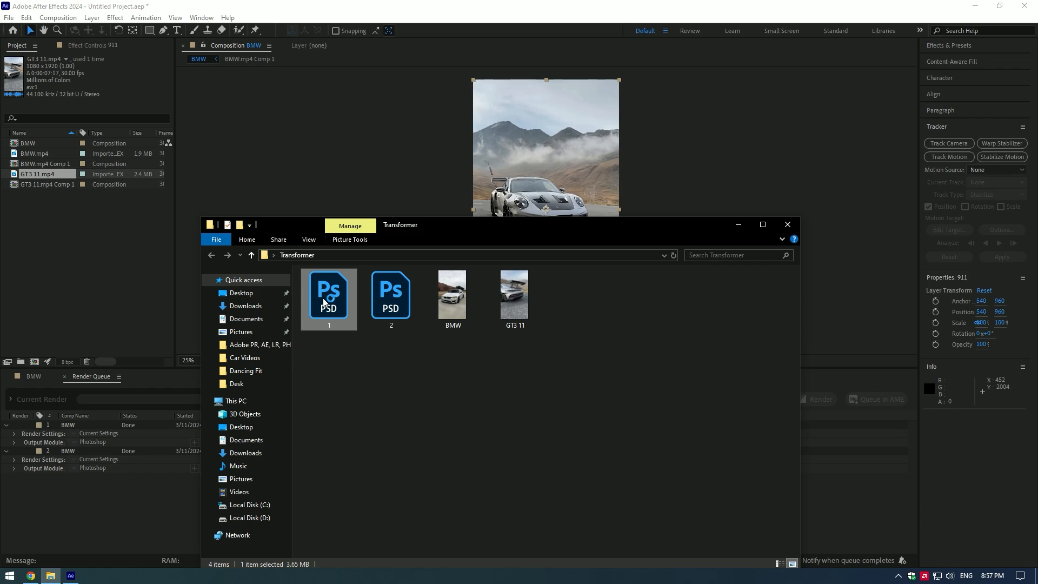
double_click(328, 299)
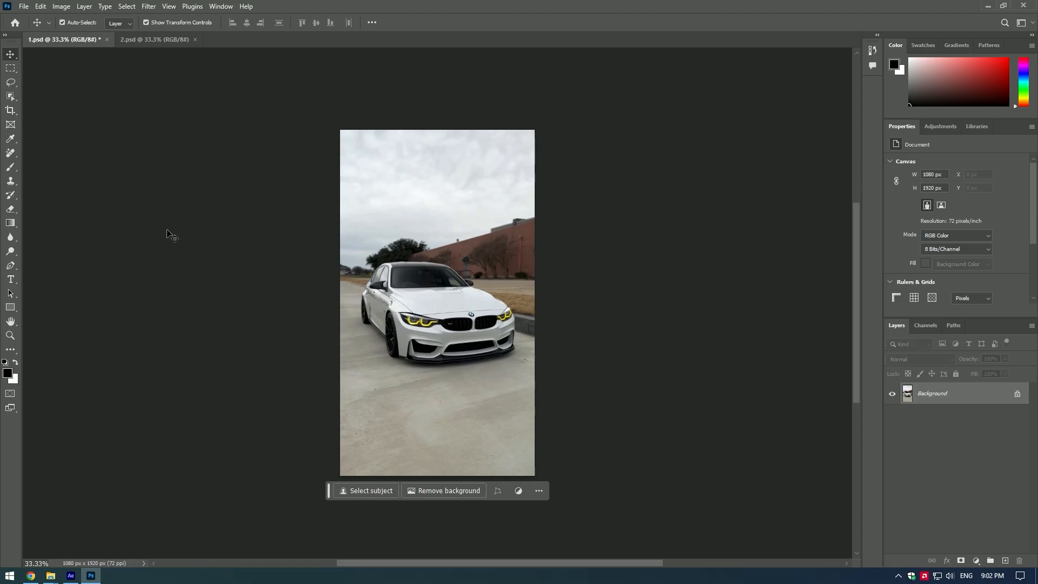
- Erase the BMW with the Remove Tool and export the empty street frame as JPG
click(10, 153)
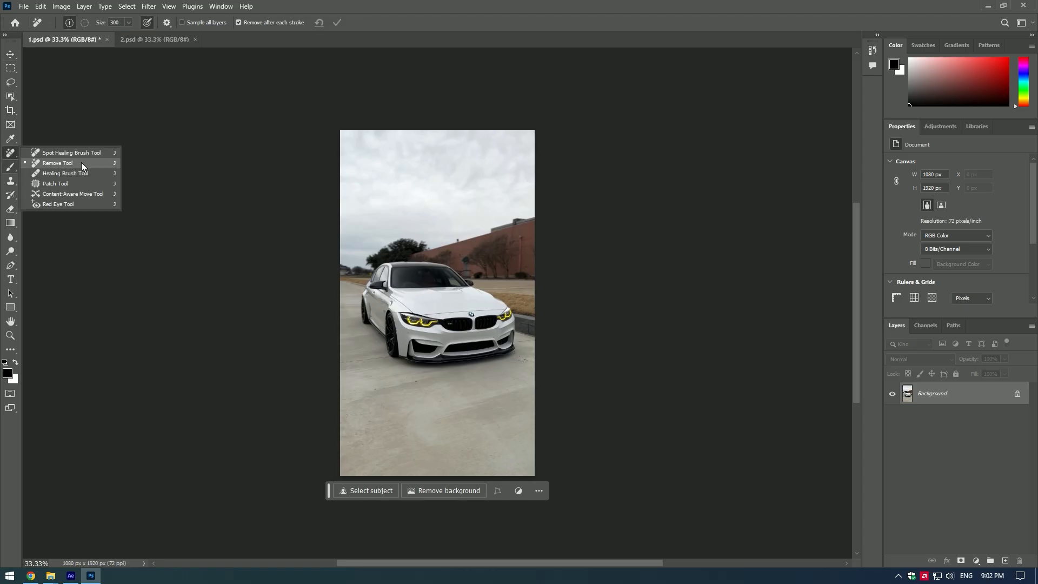
click(57, 162)
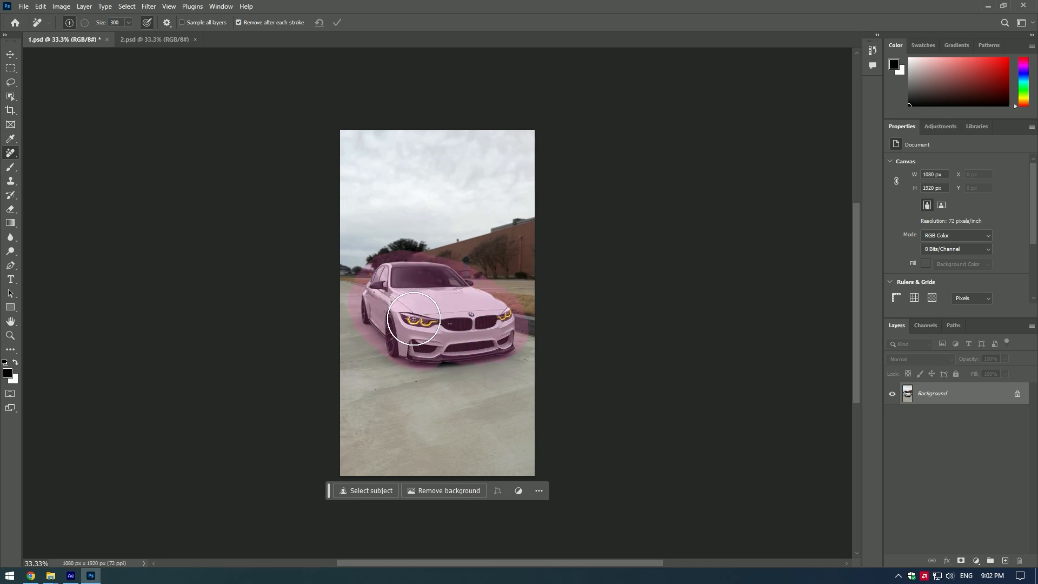
right_click(933, 393)
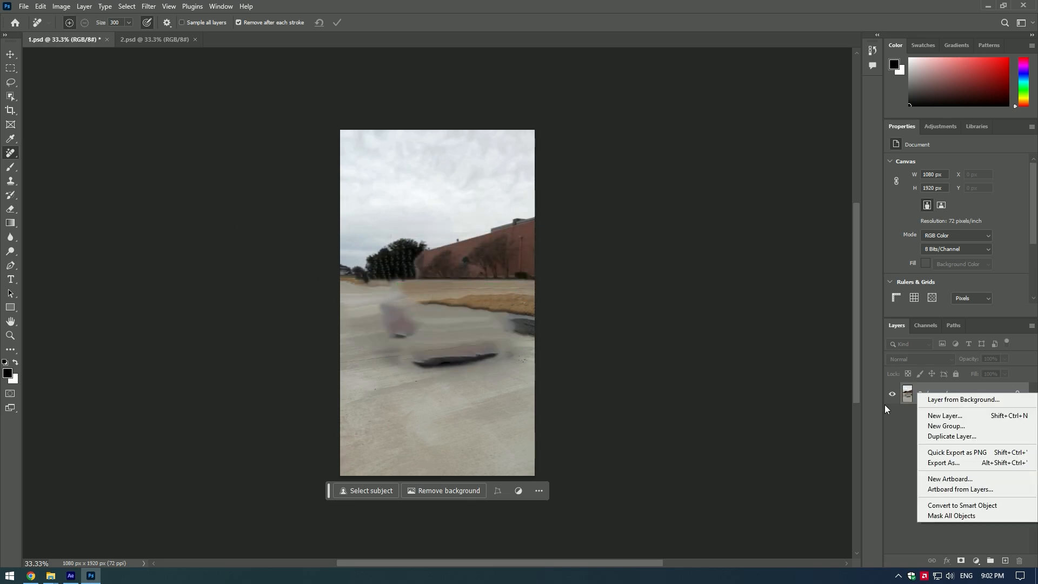
click(943, 462)
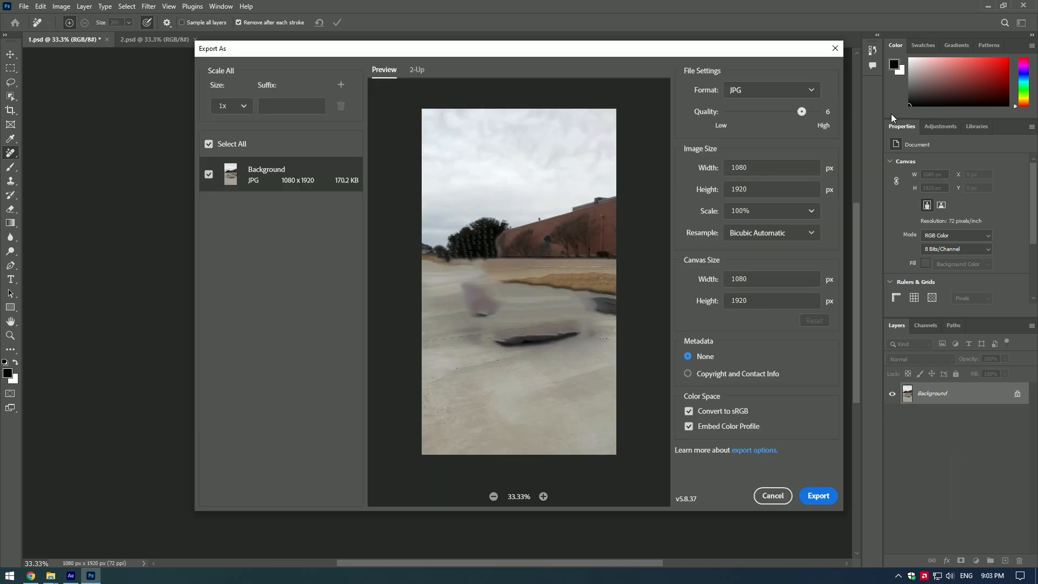
click(817, 495)
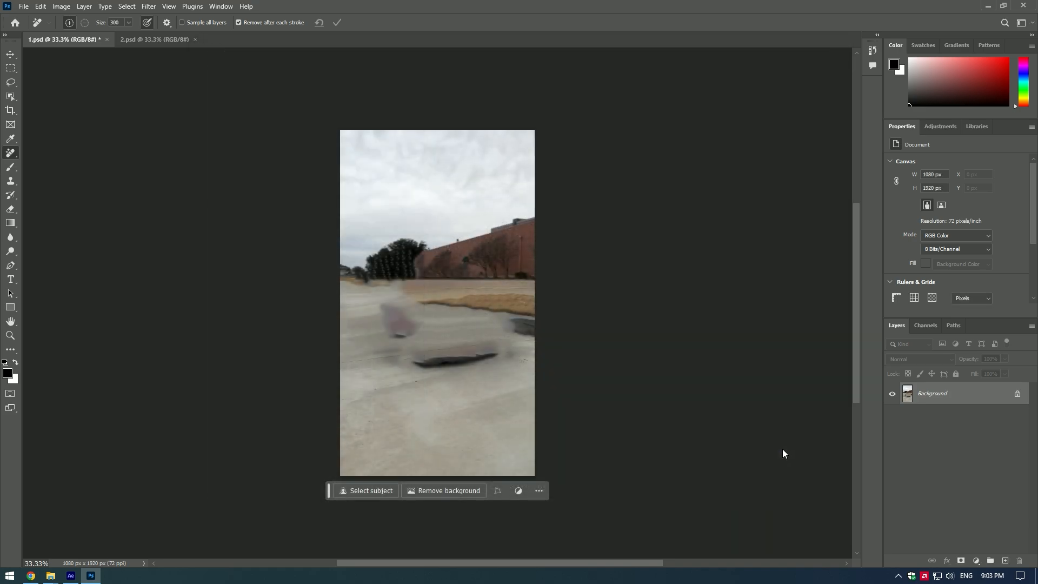
click(154, 39)
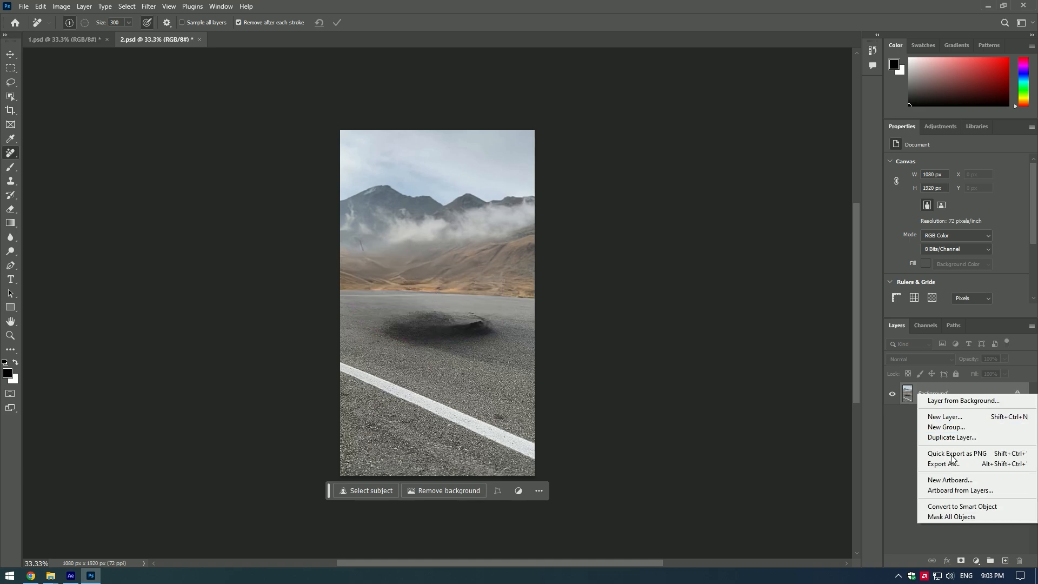
- Export the Background layer of 2.psd as a JPG via Export As
click(946, 463)
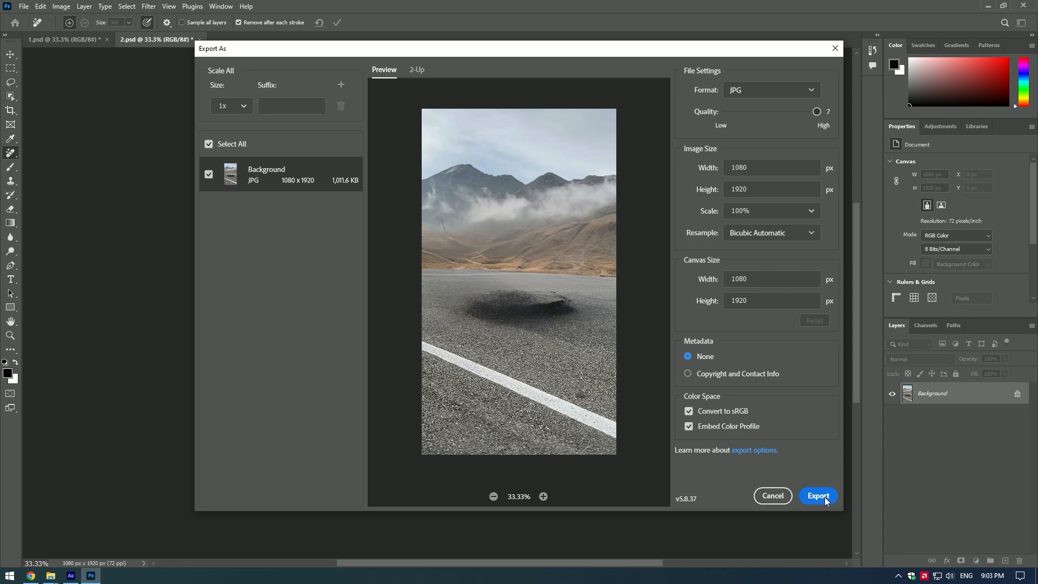
click(818, 495)
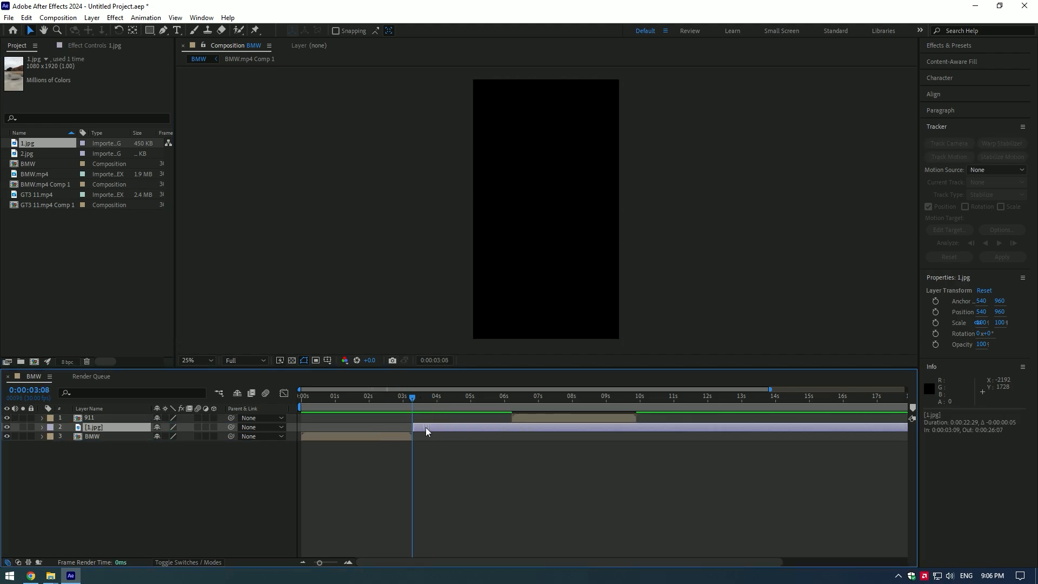
- Trim the 1.jpg and 2.jpg stills to a few frames after the BMW layer
click(433, 395)
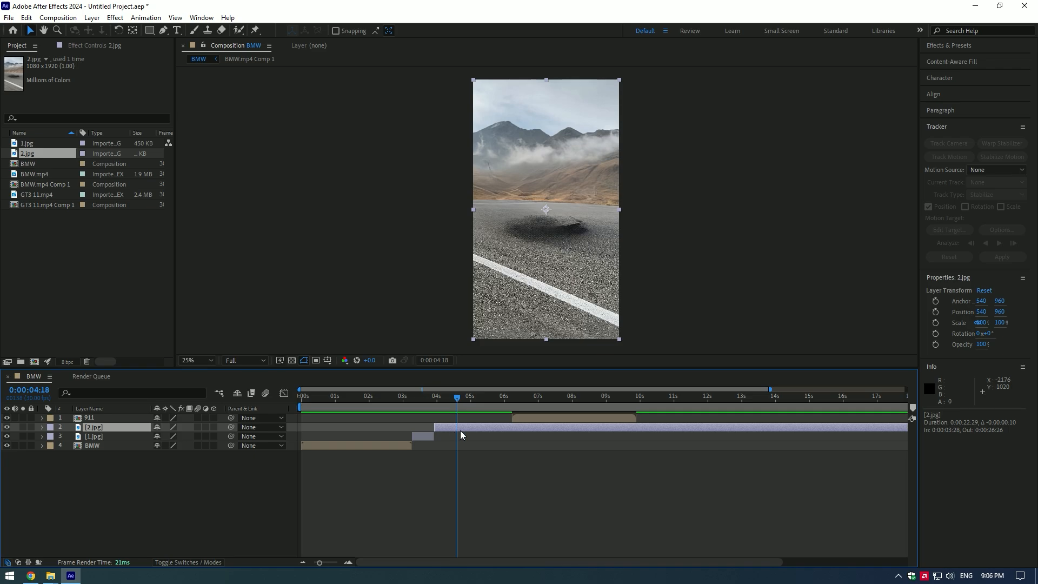
click(435, 395)
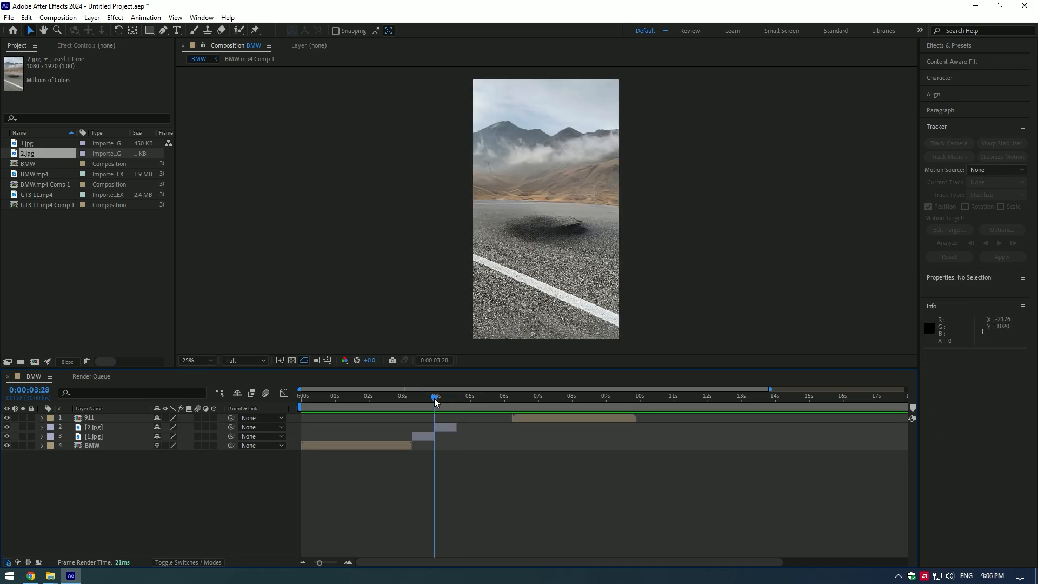
click(424, 396)
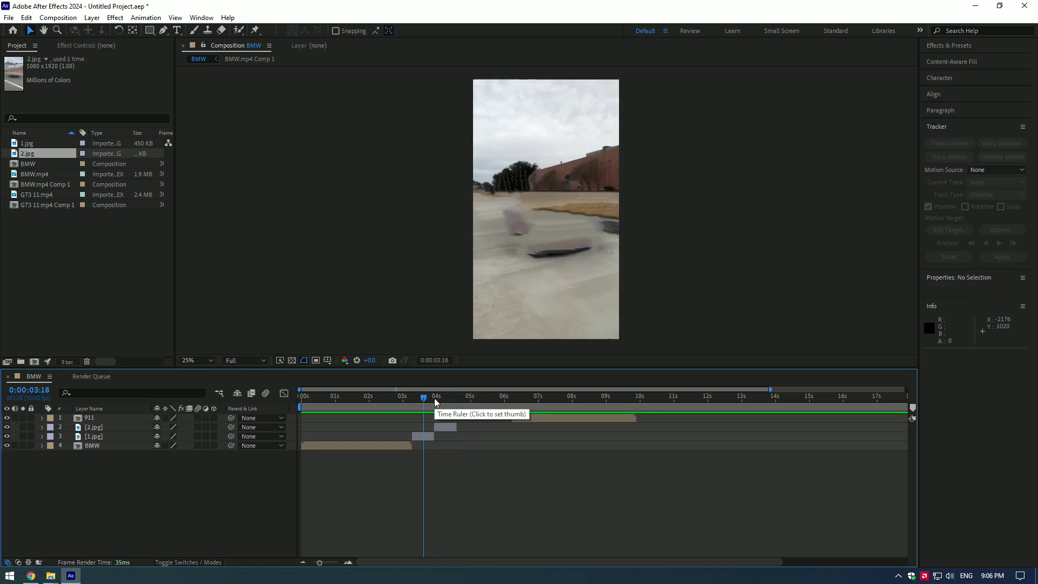
click(92, 428)
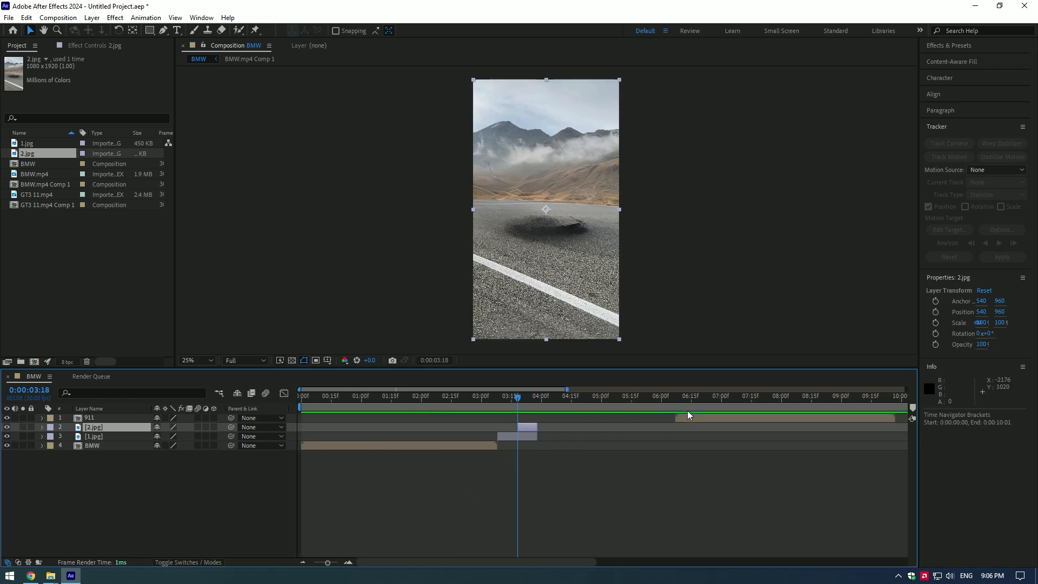
- Freeze the BMW layer on a single frame at the end of the BMW clip
click(89, 417)
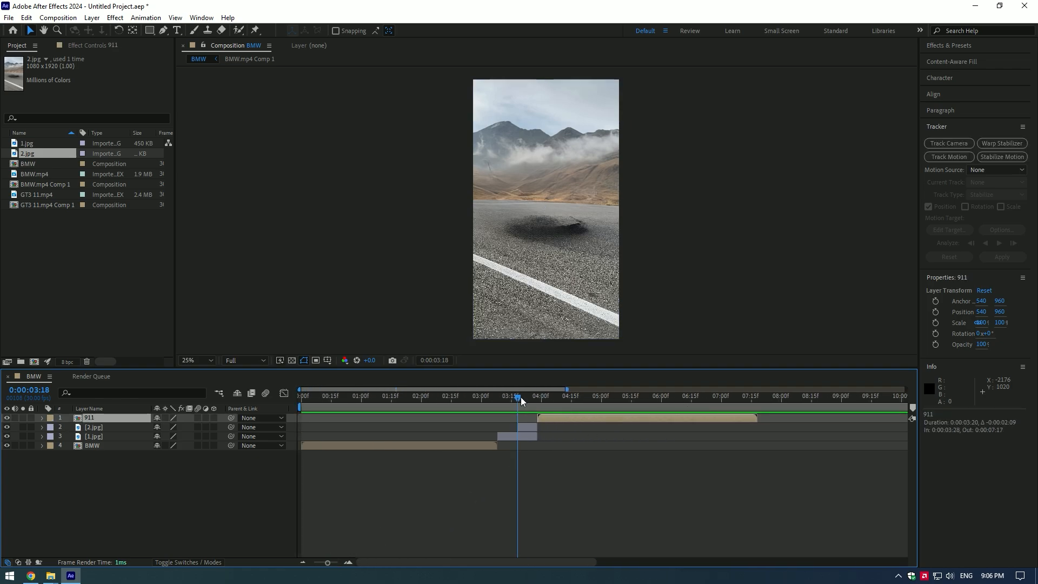
click(557, 395)
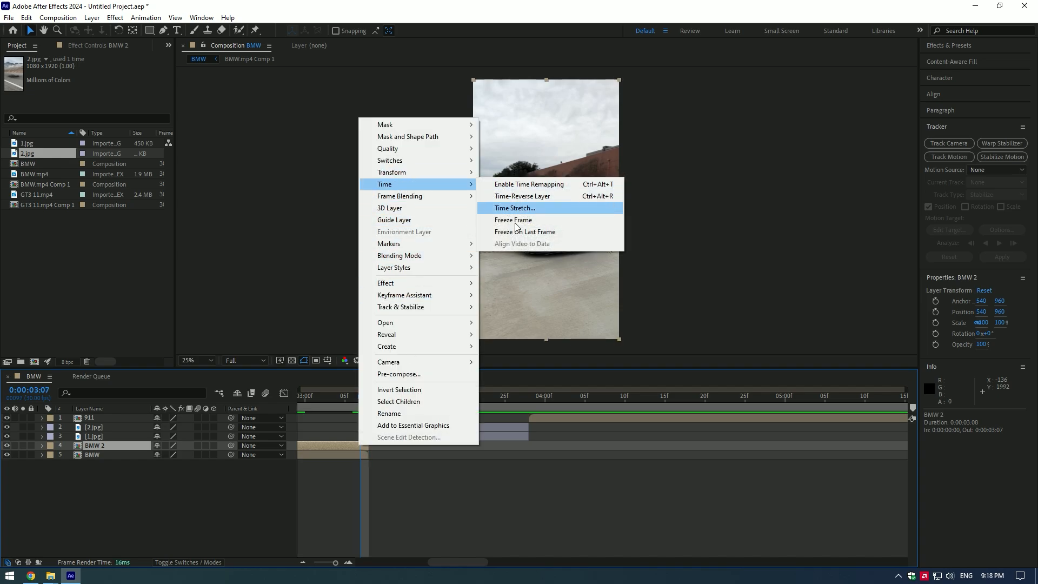
click(528, 184)
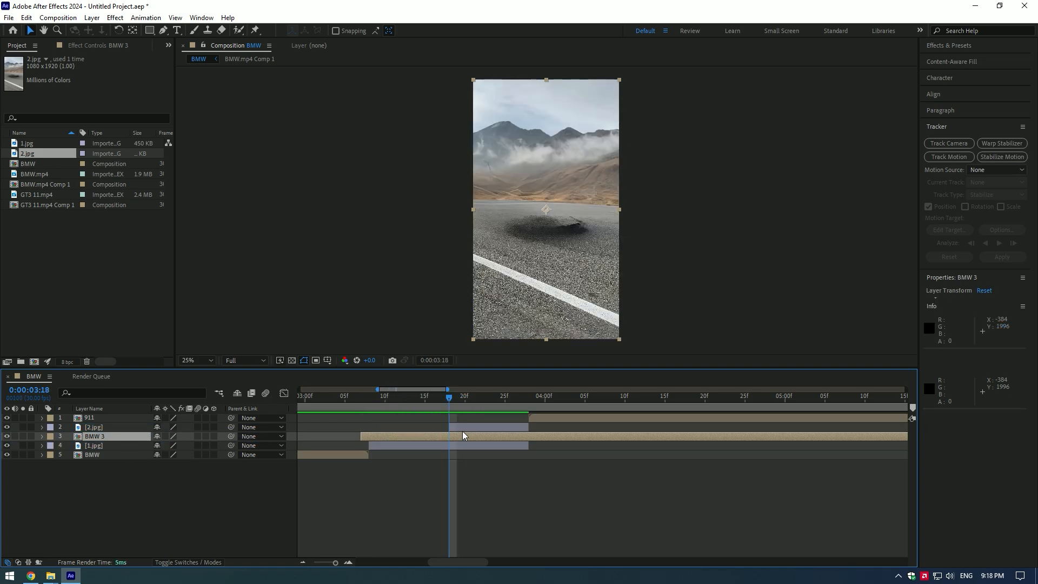
click(360, 396)
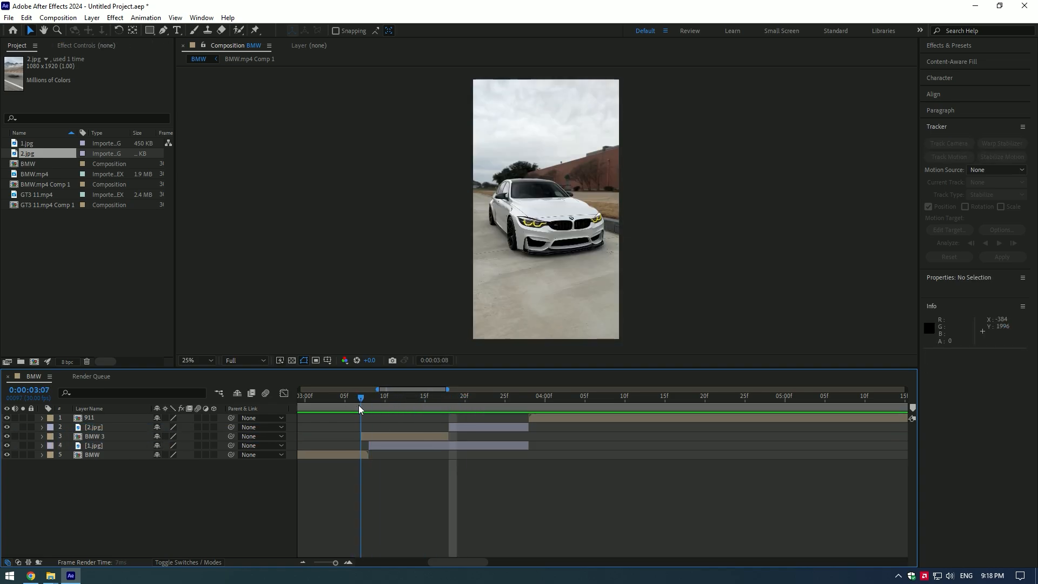
- Review the masked part layers, including the BMW 3 bumper and BMW 5 roof masks
click(94, 436)
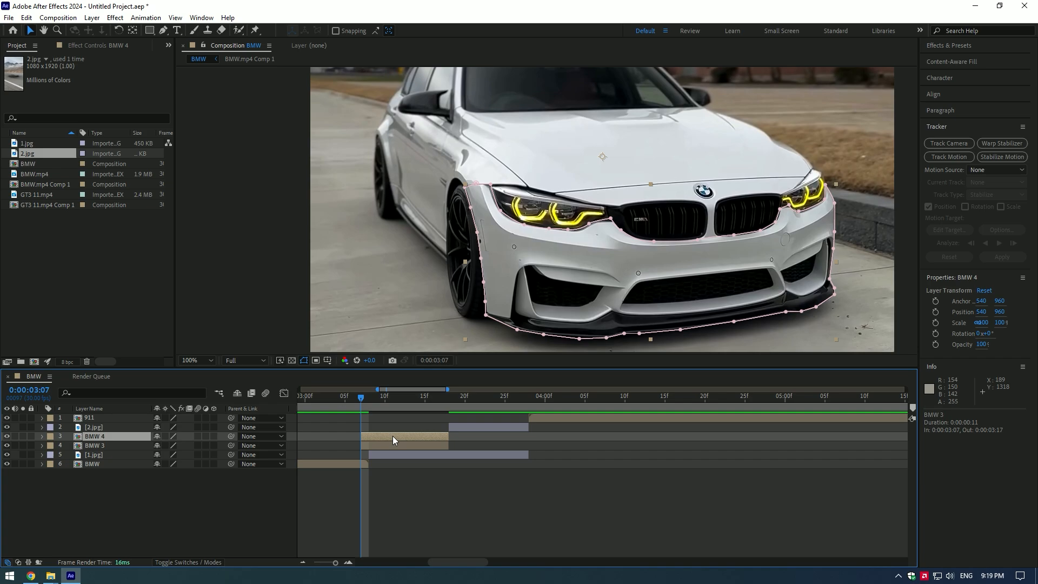
click(41, 436)
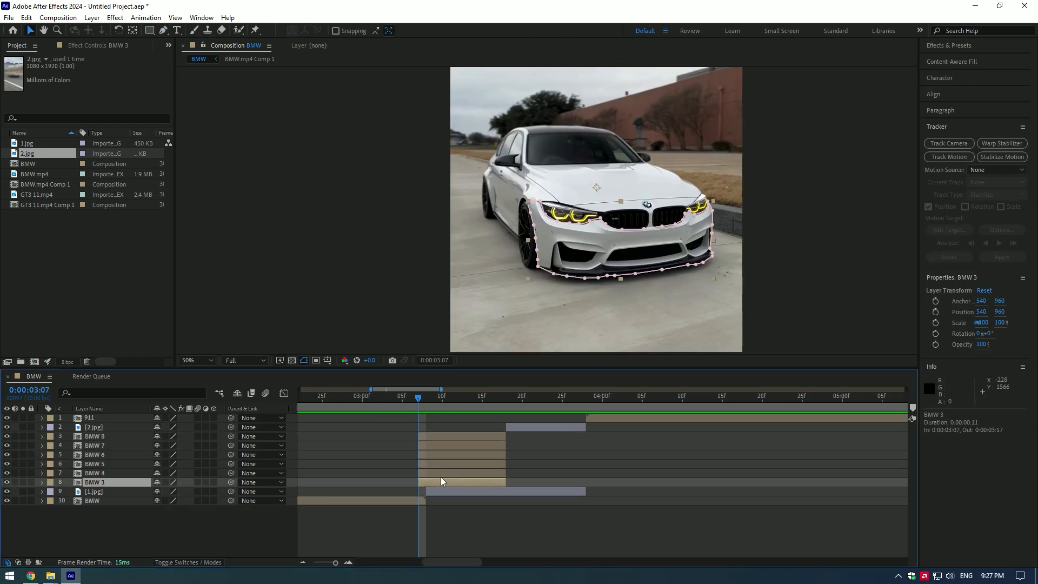
click(94, 463)
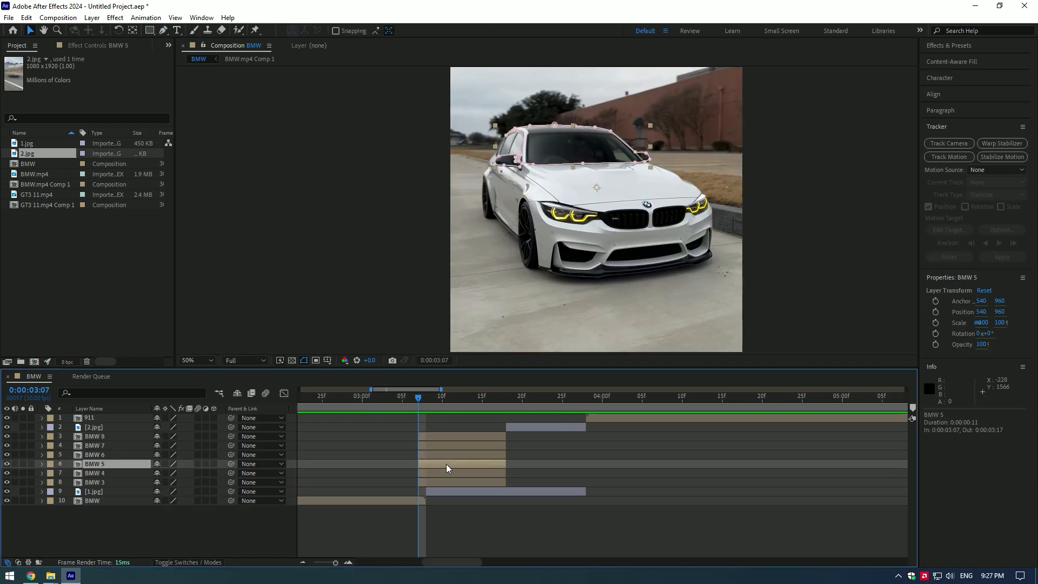
click(94, 455)
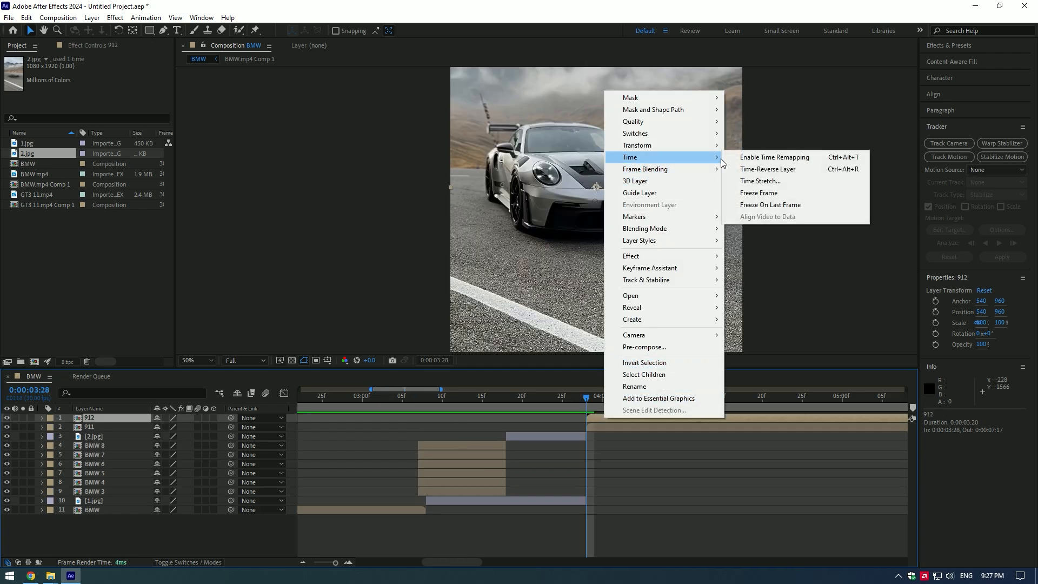
- Apply Time > Freeze Frame to the 912 part layer
click(774, 157)
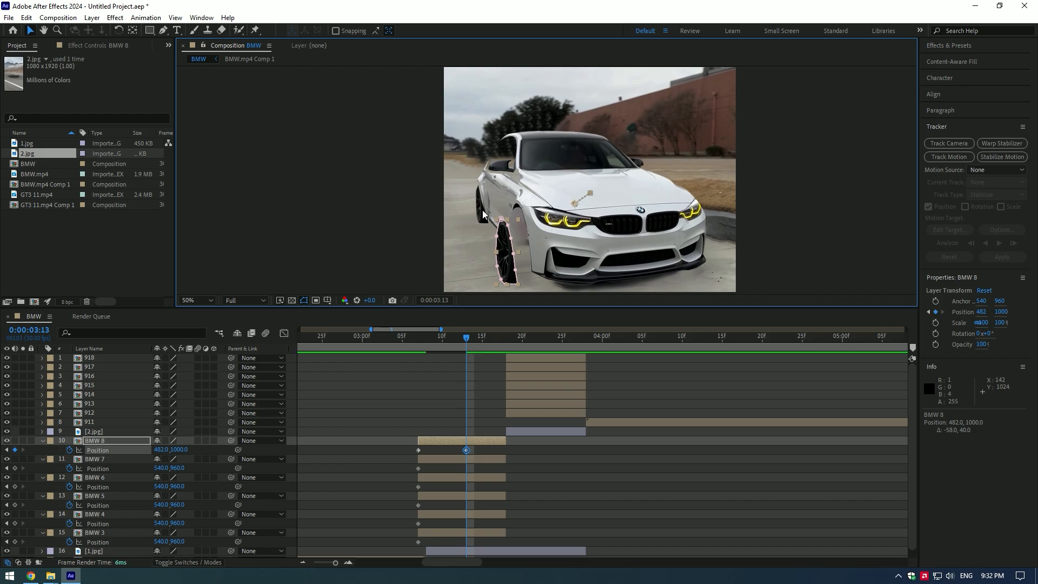
- Nudge the hood and other BMW parts away from the car at later keyframes
click(103, 514)
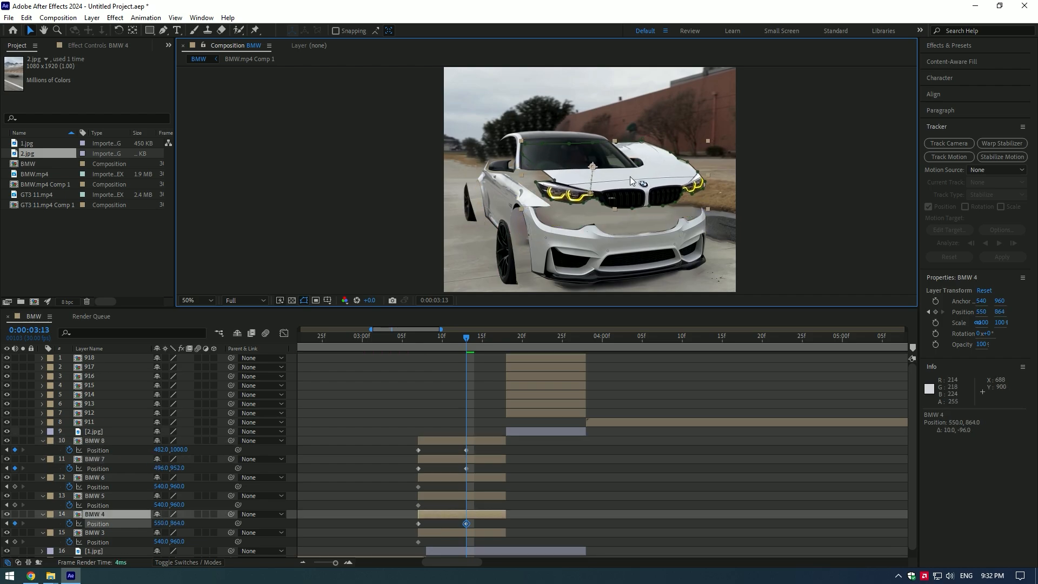
click(92, 477)
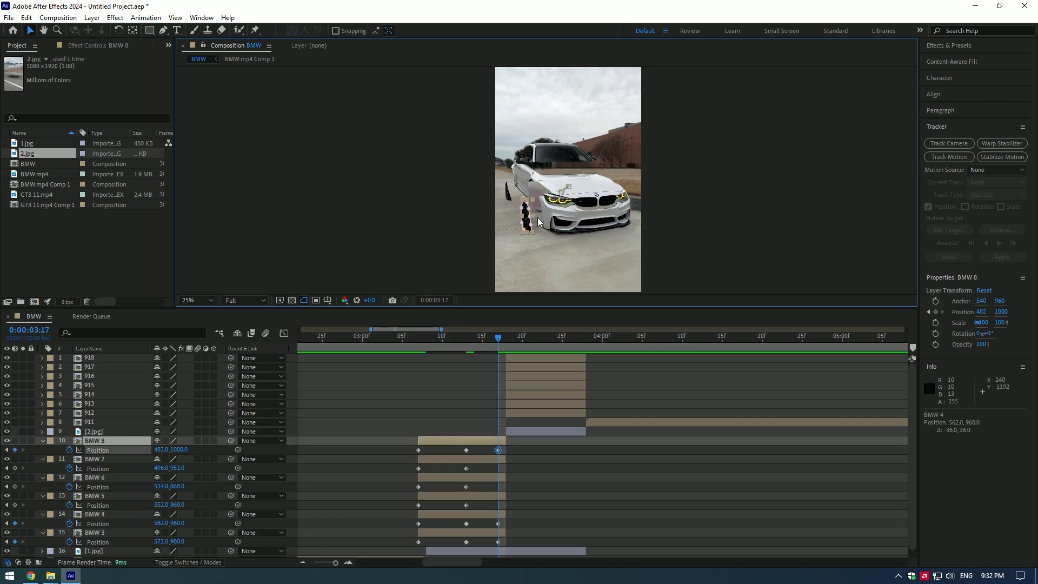
click(97, 495)
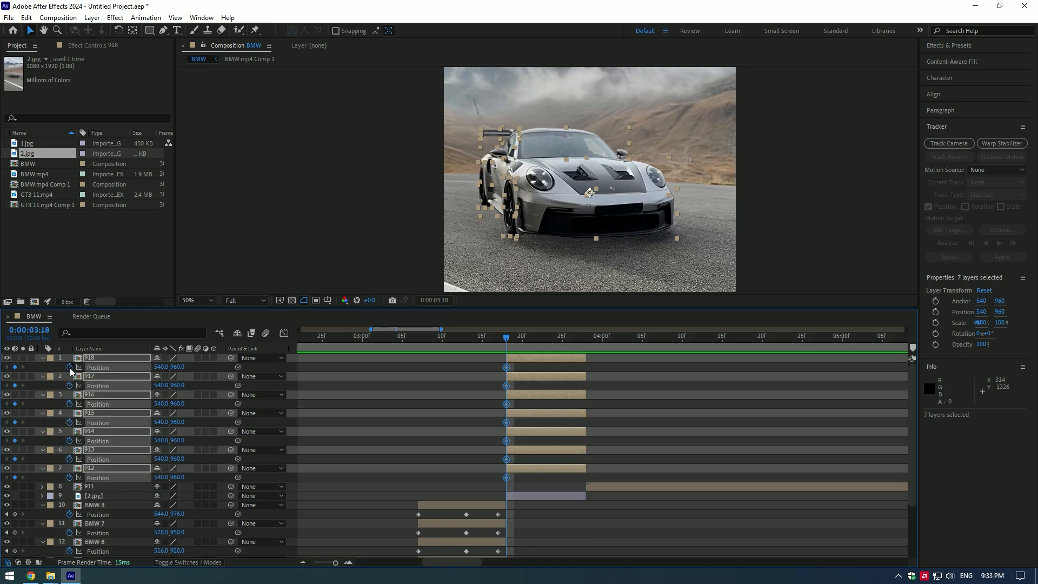
- Offset Porsche pieces such as 912 and 916, adding resting Position keyframes
click(88, 467)
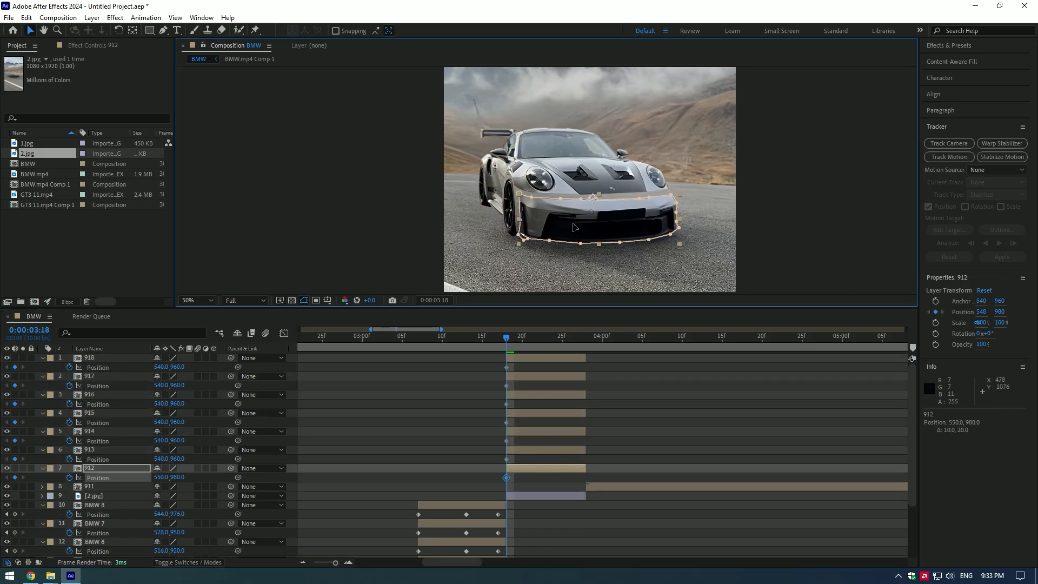
click(89, 450)
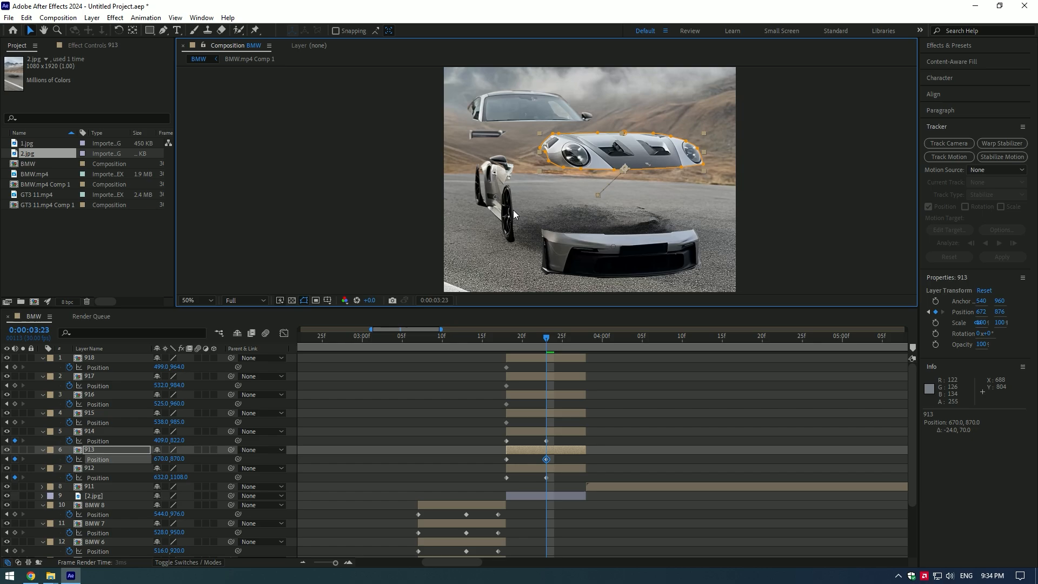
click(89, 394)
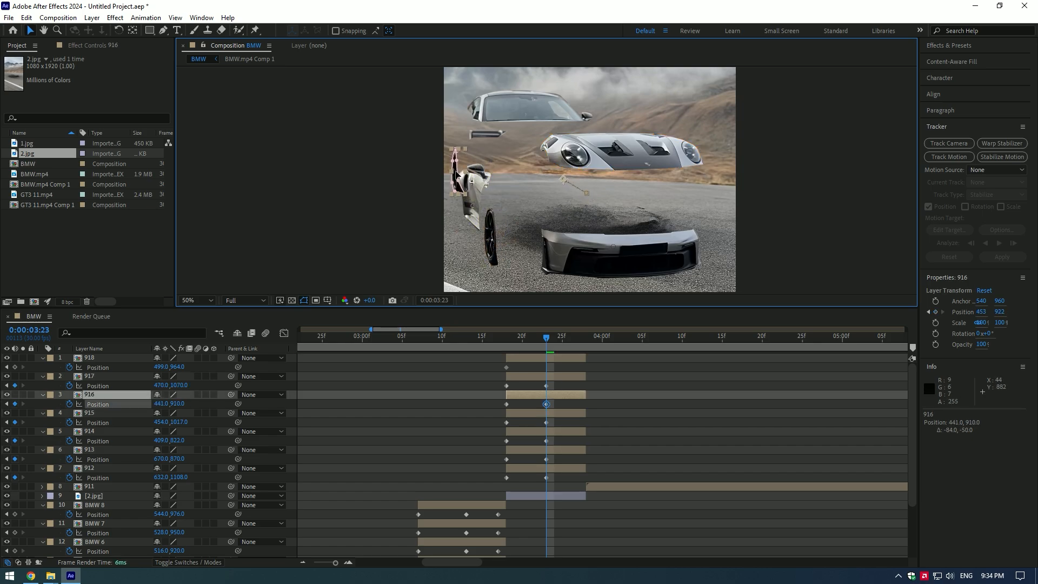
click(587, 335)
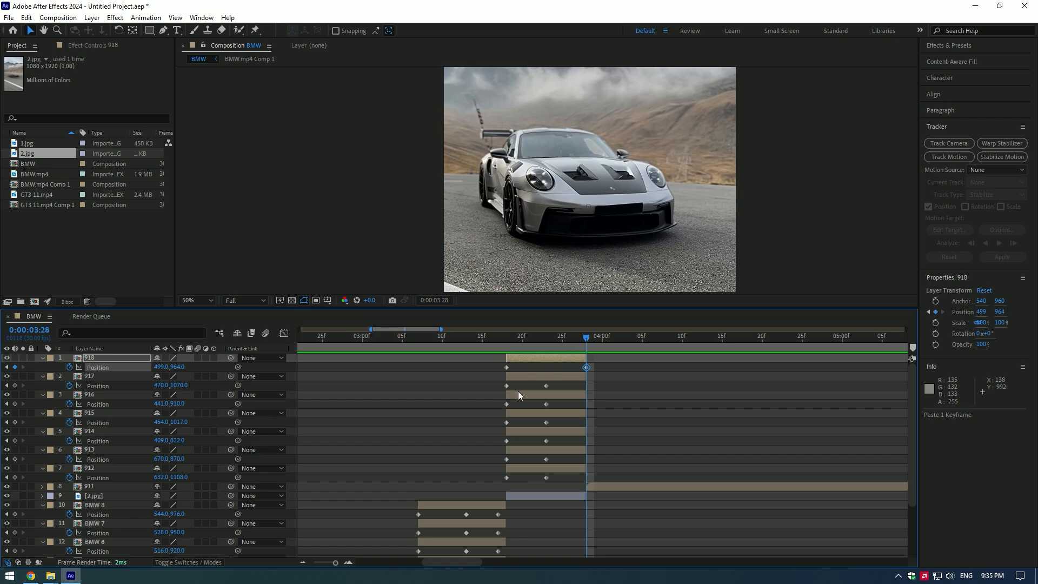
click(89, 431)
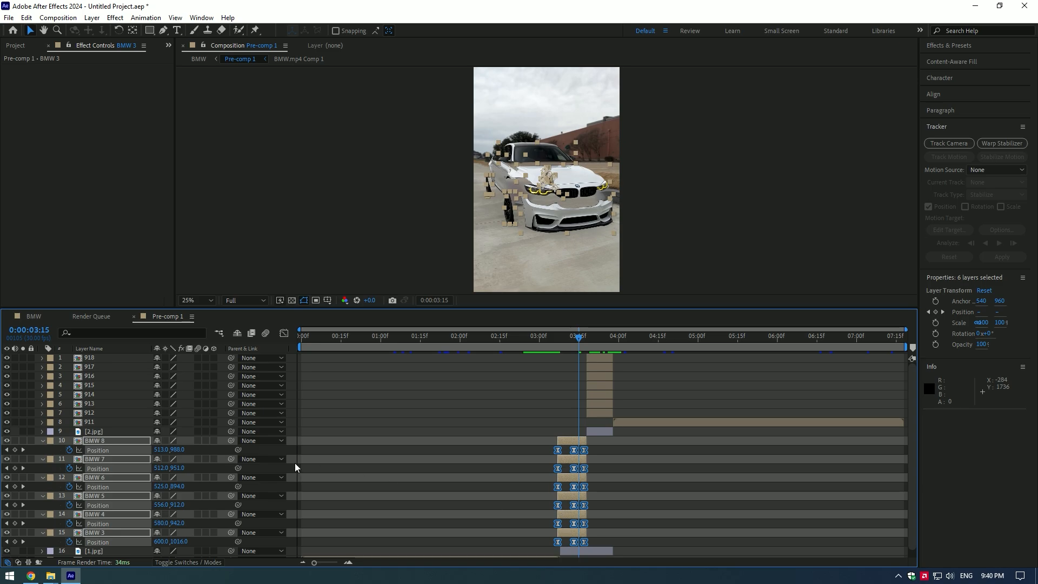
mouse_move(199, 536)
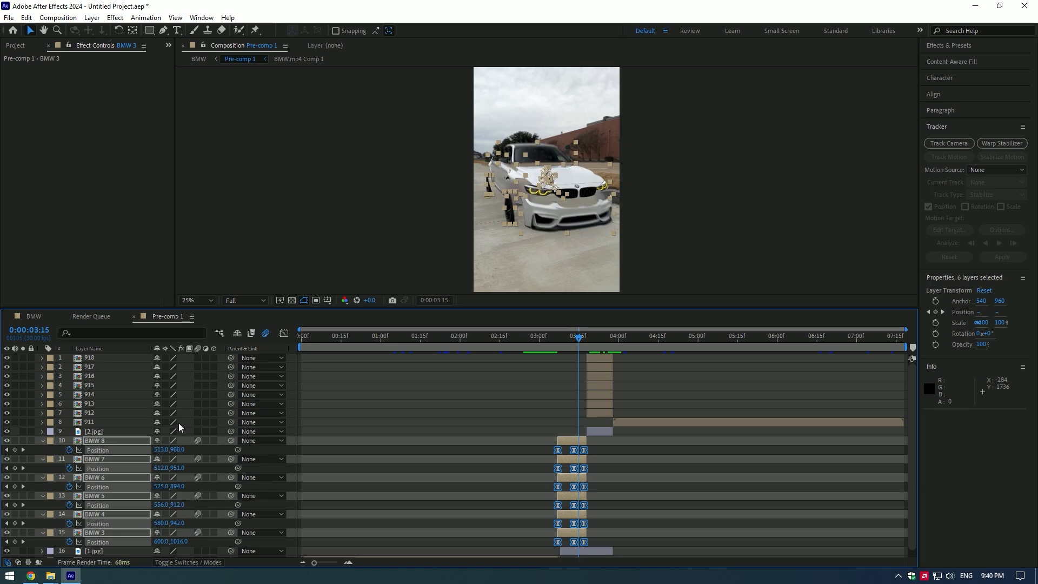
- Enable the Motion Blur switch on the part layers
click(90, 413)
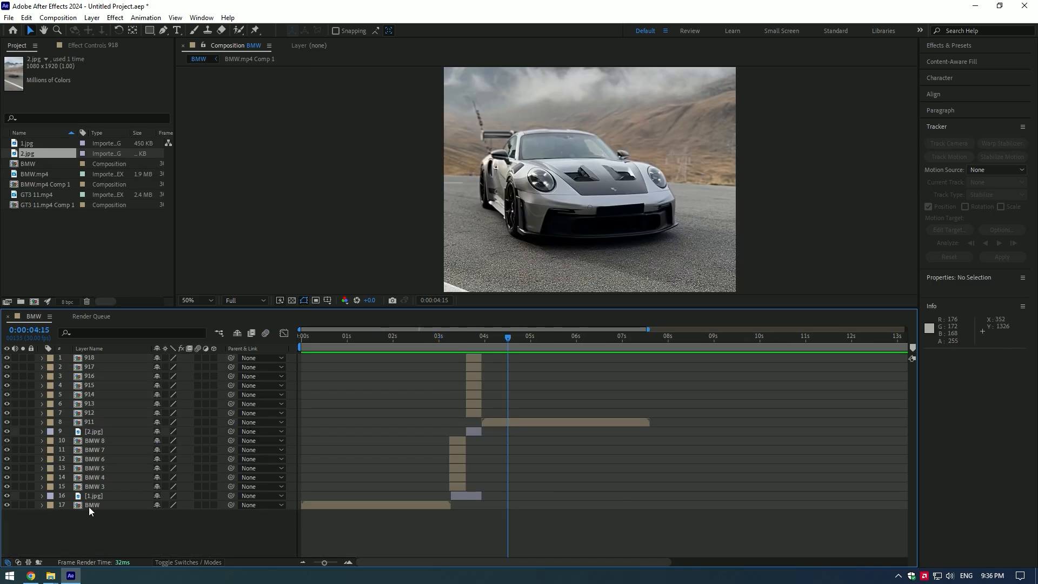
- Pre-compose all 17 layers into Pre-comp 1, then preview the transition at a later frame
click(91, 17)
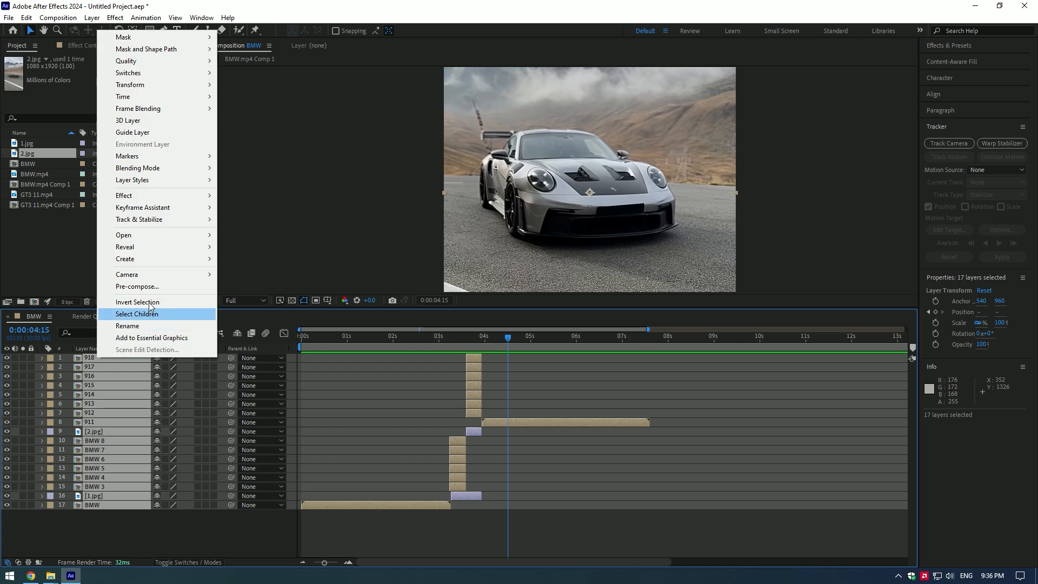
click(136, 286)
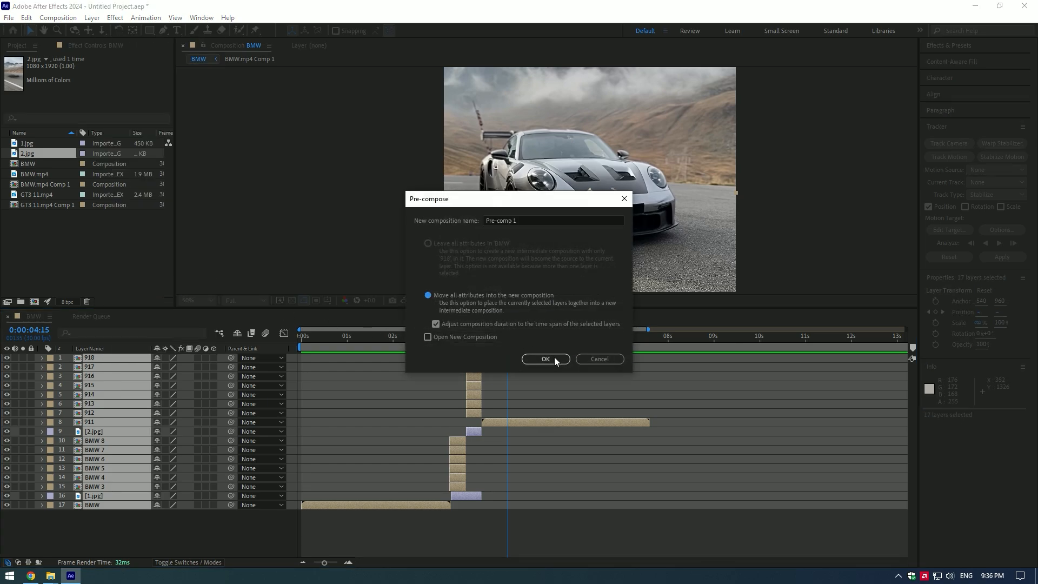
click(545, 359)
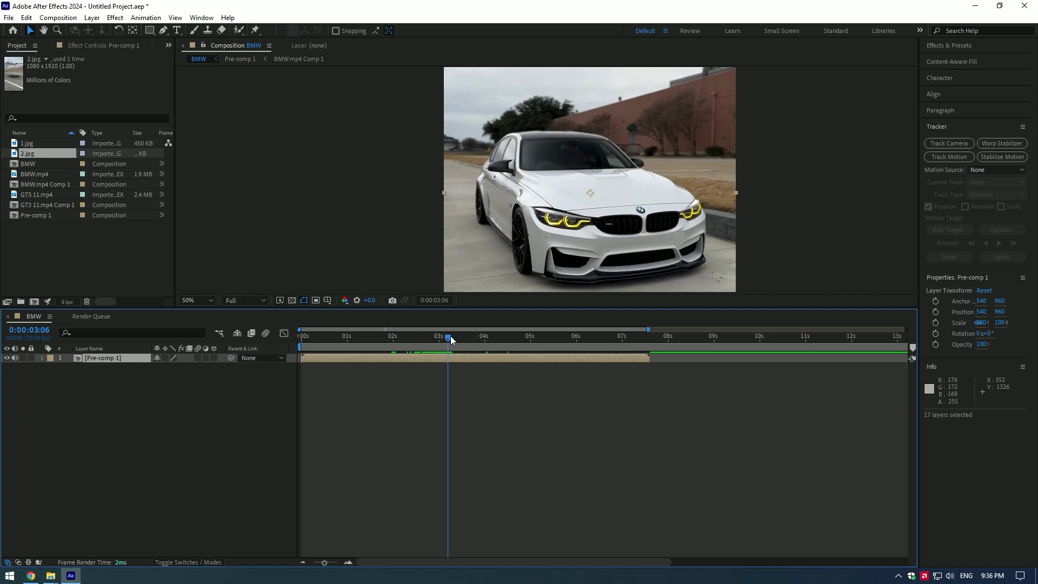
click(451, 336)
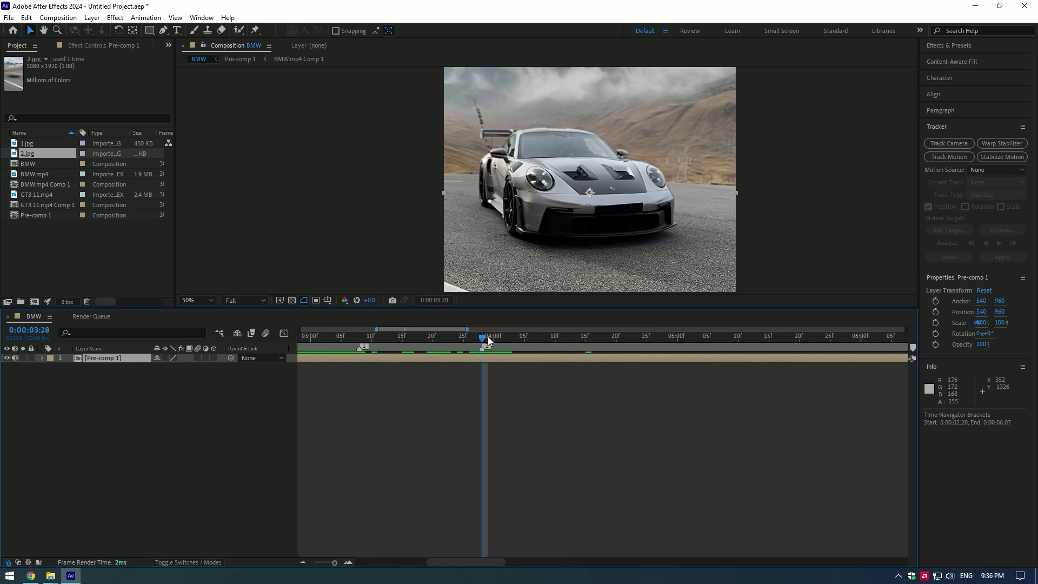
- Apply Twitch to Pre-comp 1, enable Slide, and edit its Amount at this frame
text(twi)
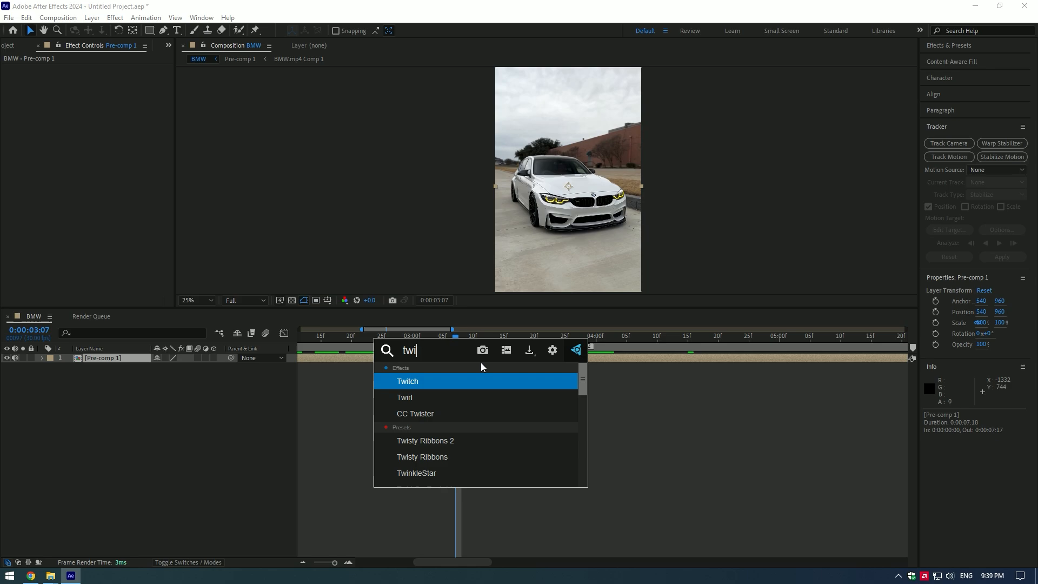
double_click(407, 381)
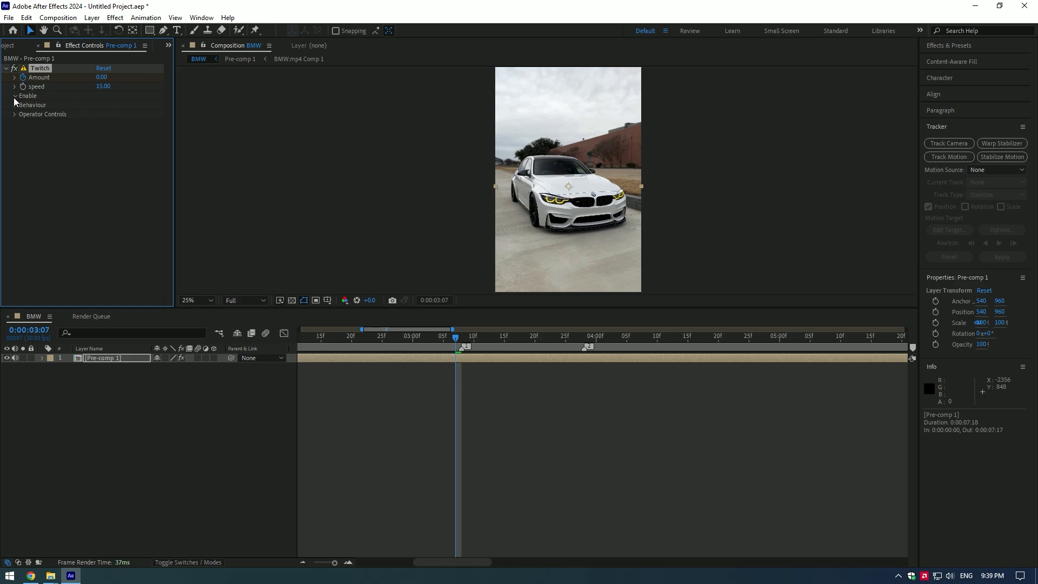
click(15, 96)
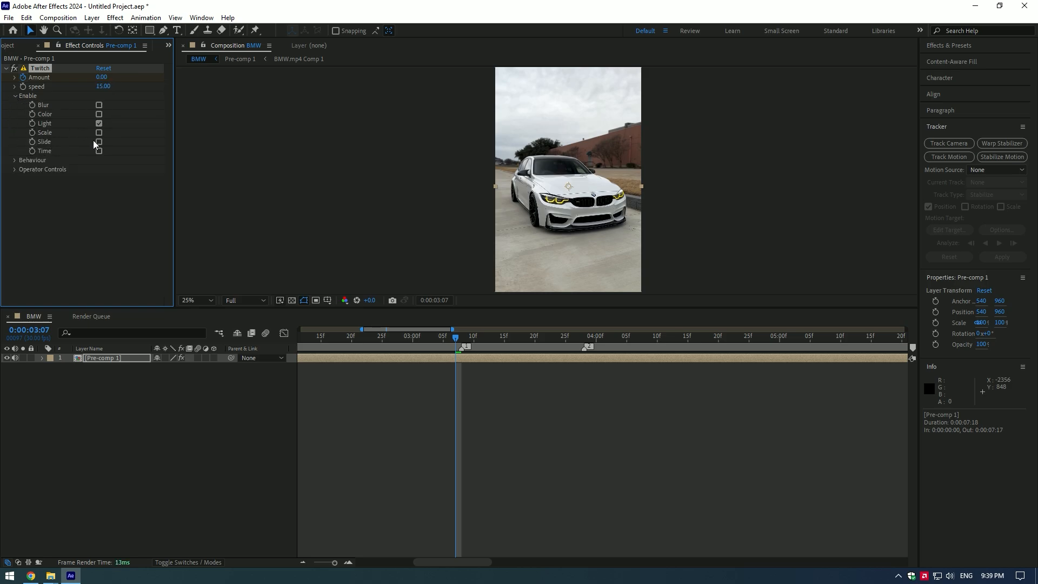
click(99, 142)
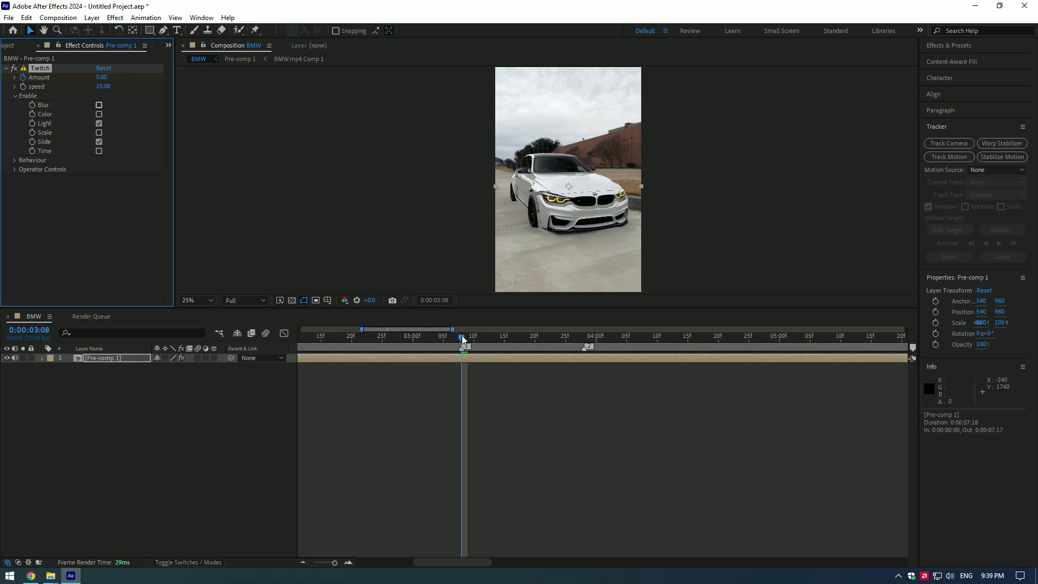
double_click(101, 77)
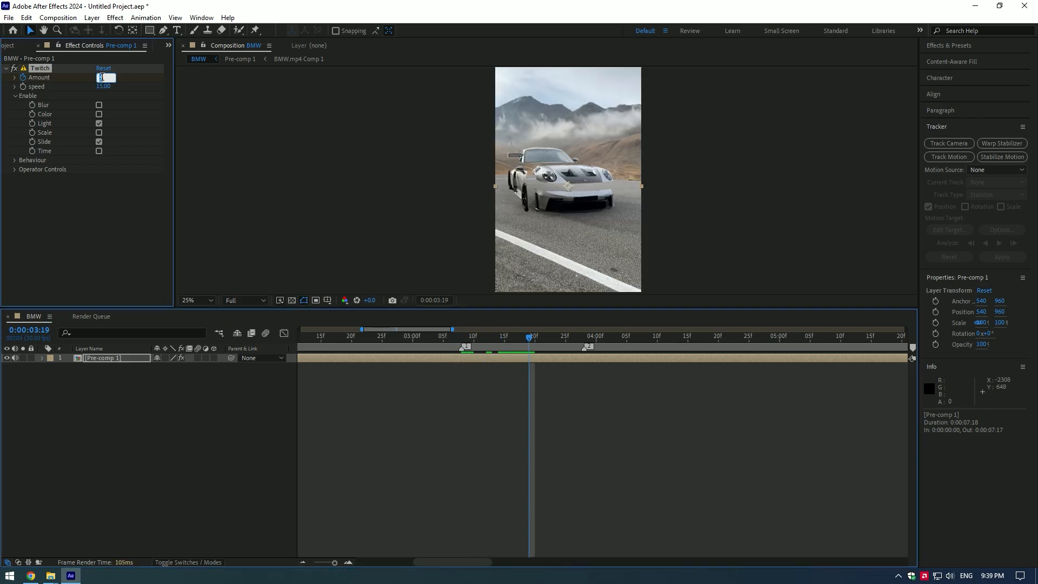